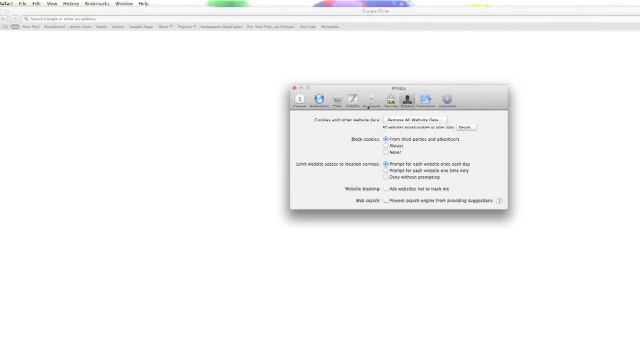
Remove all stored website data from Safari's Privacy preferences, confirming Remove Now, and close the window
left_click(298, 100)
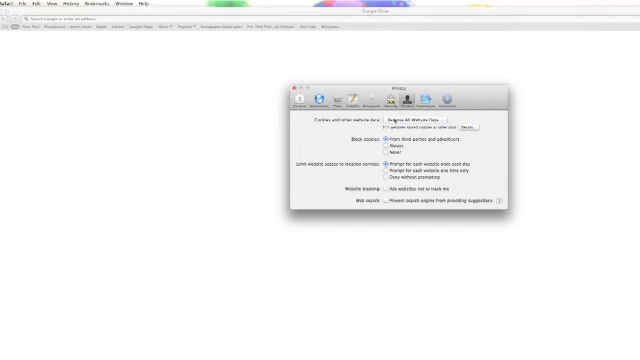
mouse_move(398, 120)
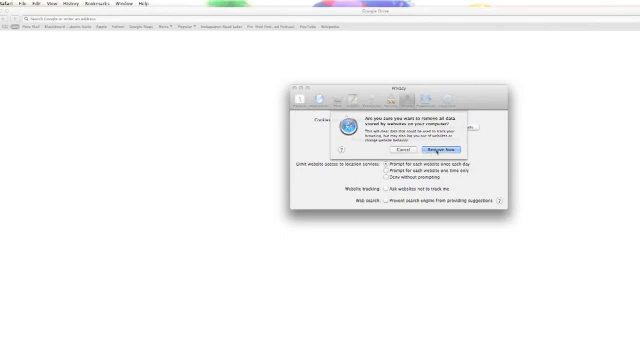
left_click(442, 152)
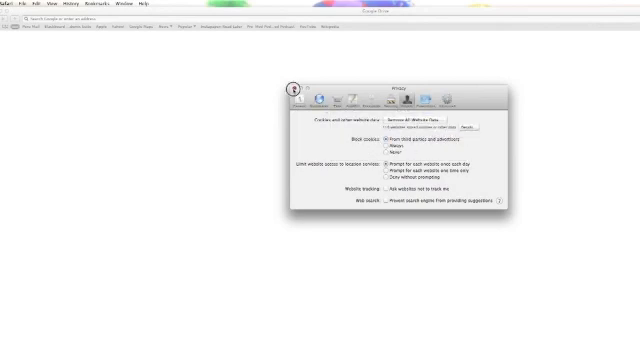
left_click(14, 10)
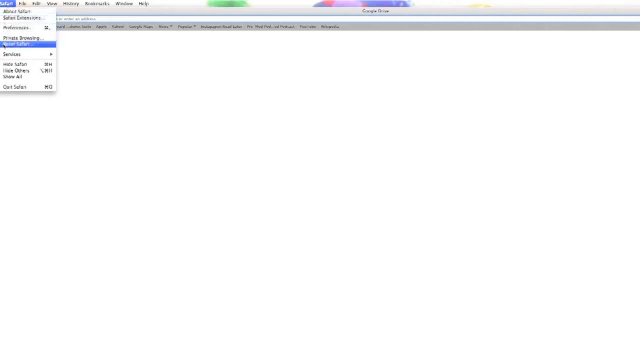
mouse_move(24, 90)
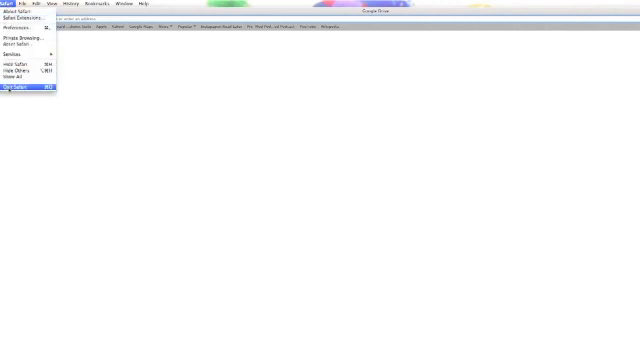